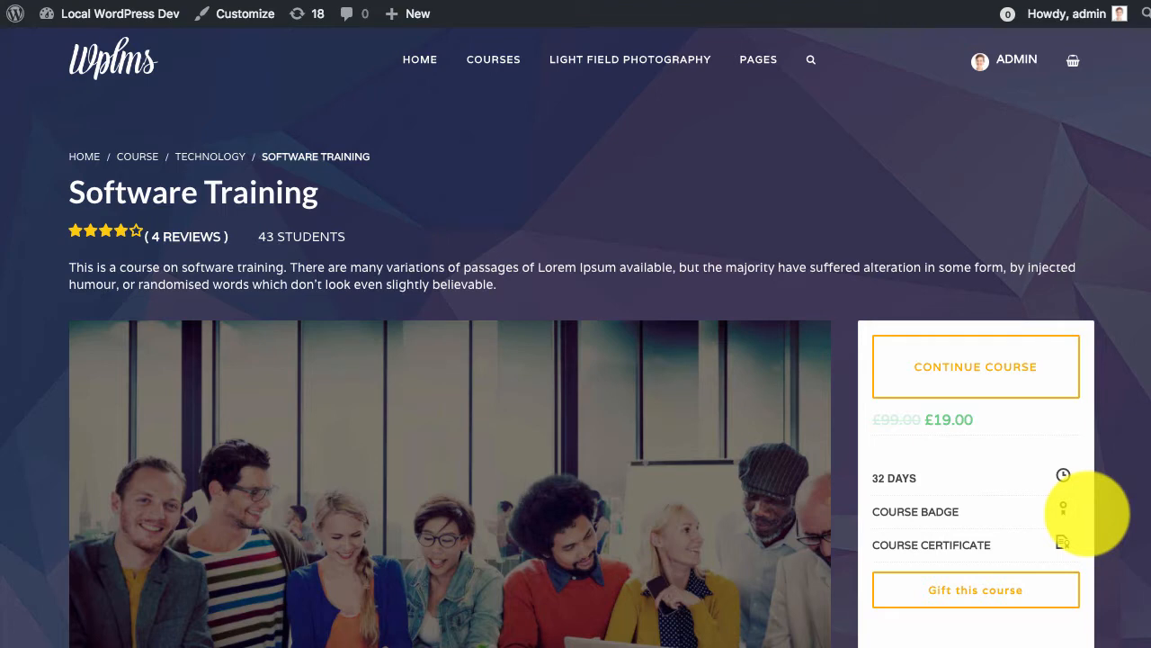
Step: Open the Software Training course editor and expand a unit's settings down to Attachments
scroll("down", 3)
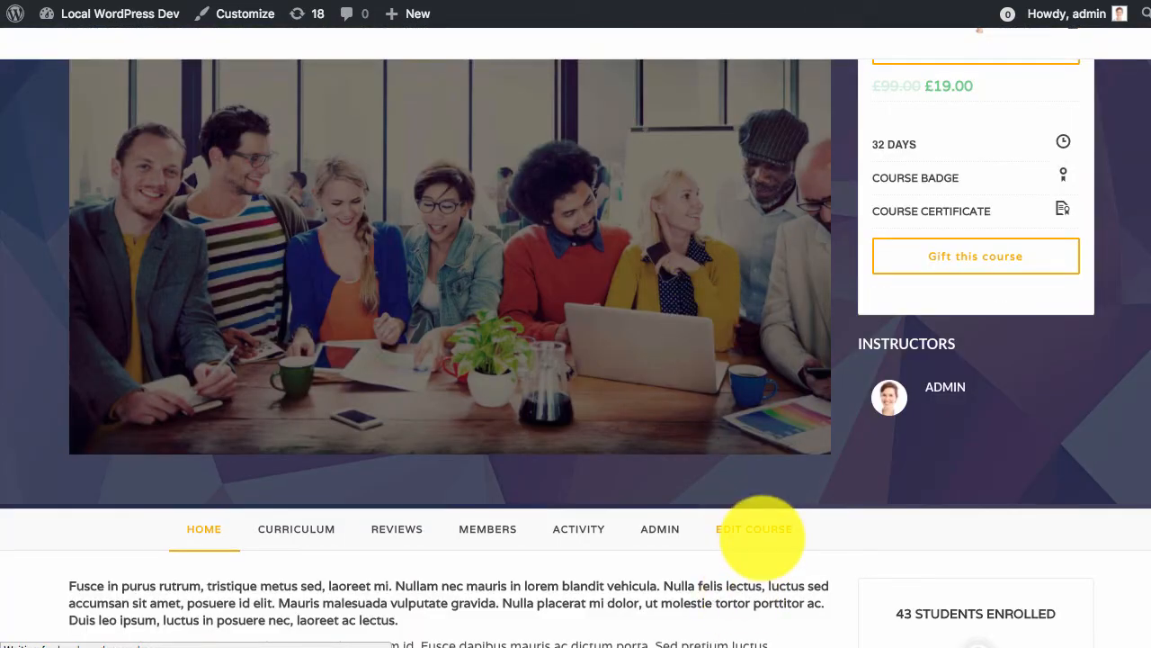
left_click(754, 529)
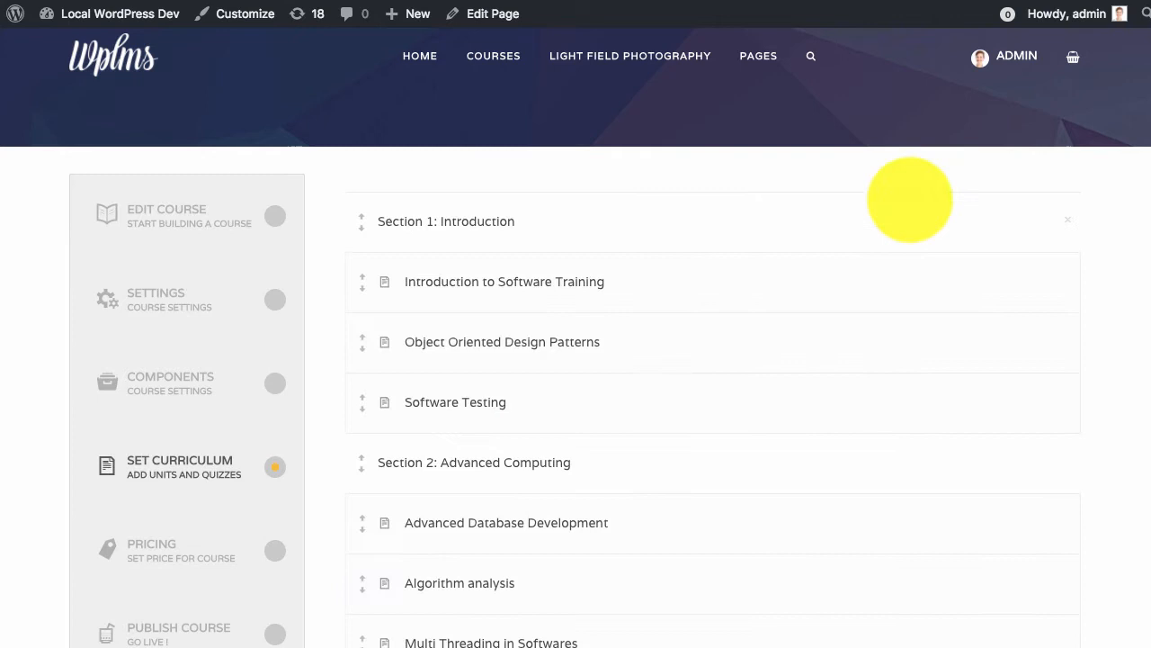
scroll("down", 3)
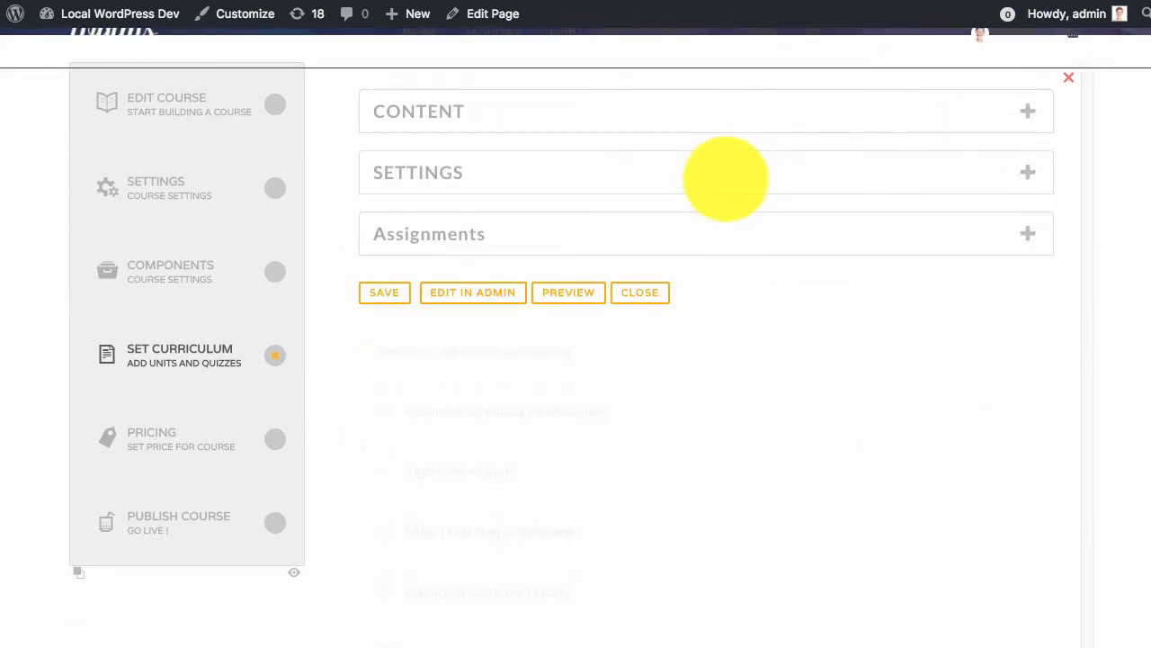
left_click(418, 172)
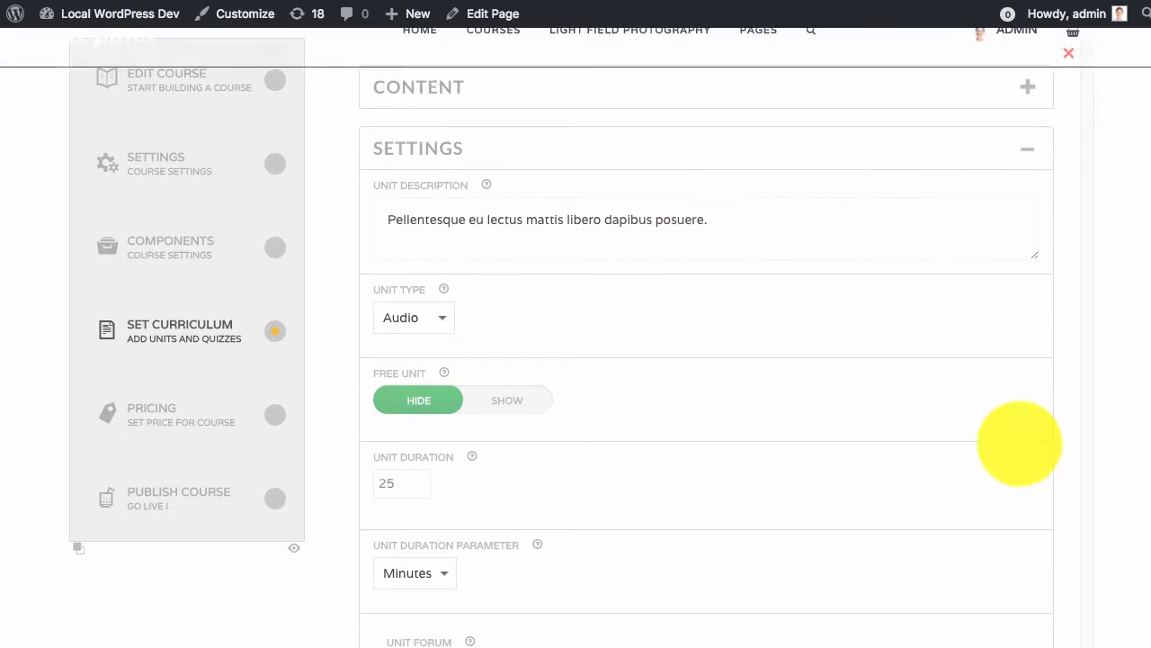
scroll("down", 3)
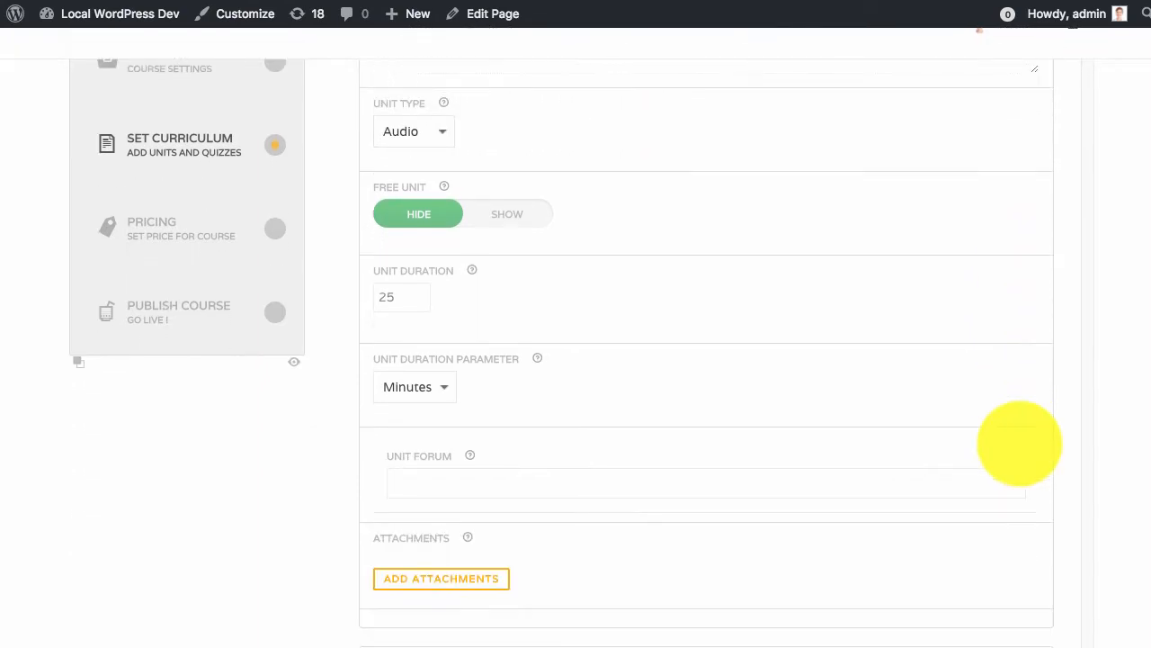
scroll("down", 3)
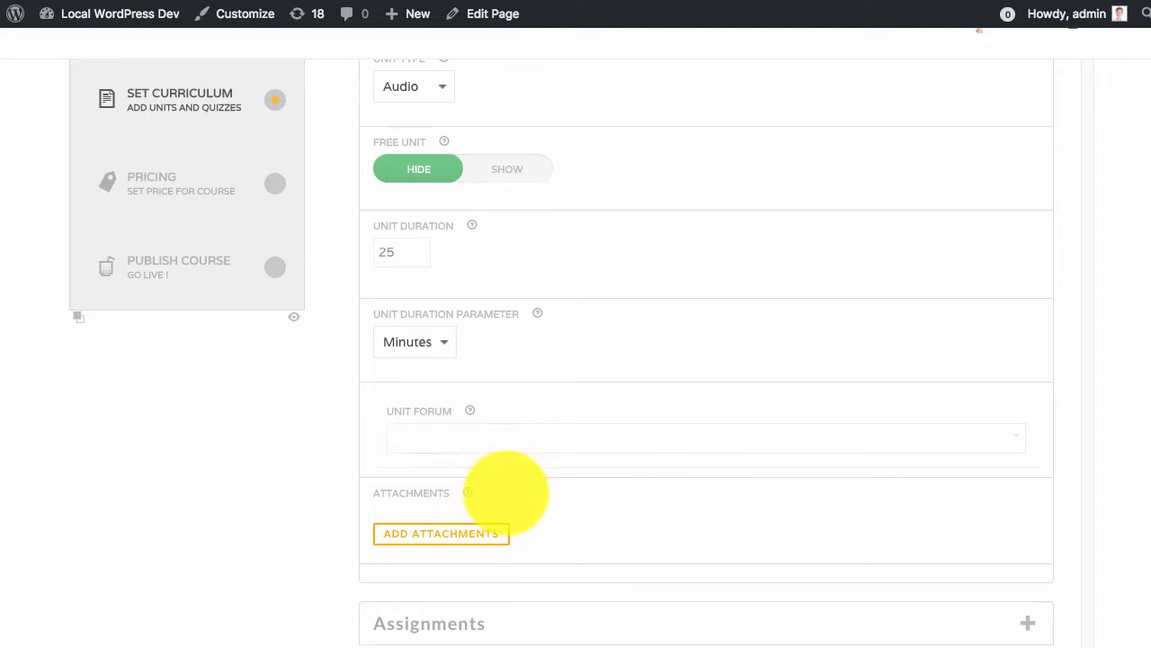
mouse_move(512, 526)
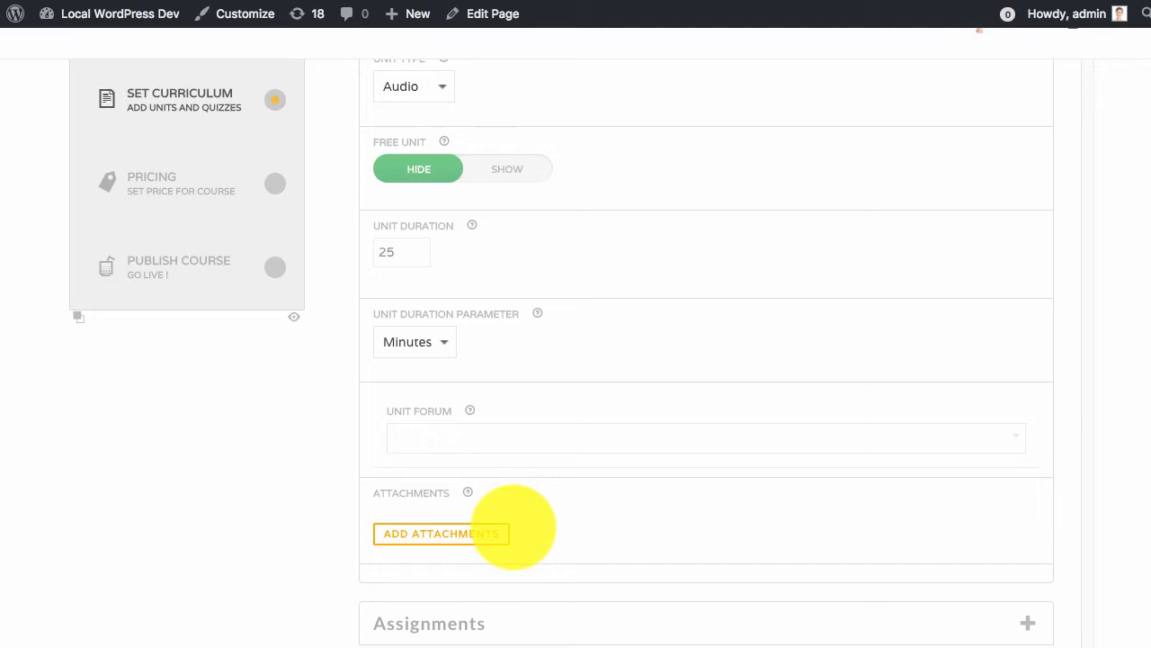
Step: Attach media files including ispring.zip to the unit and save the reordered attachment list
left_click(441, 534)
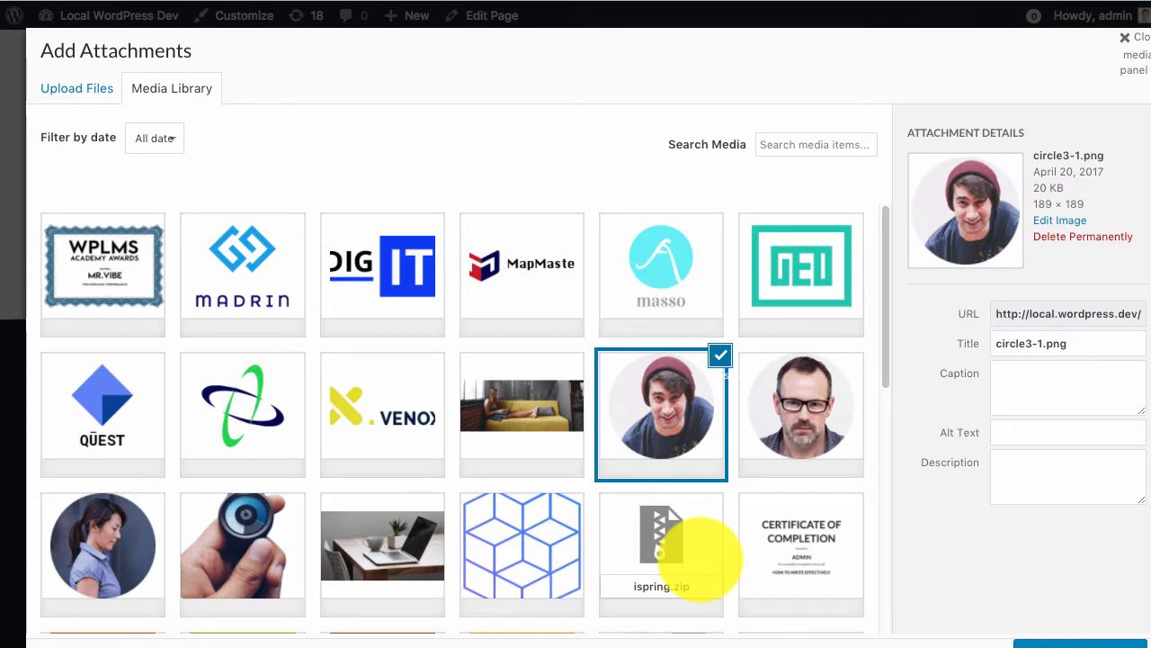
left_click(661, 548)
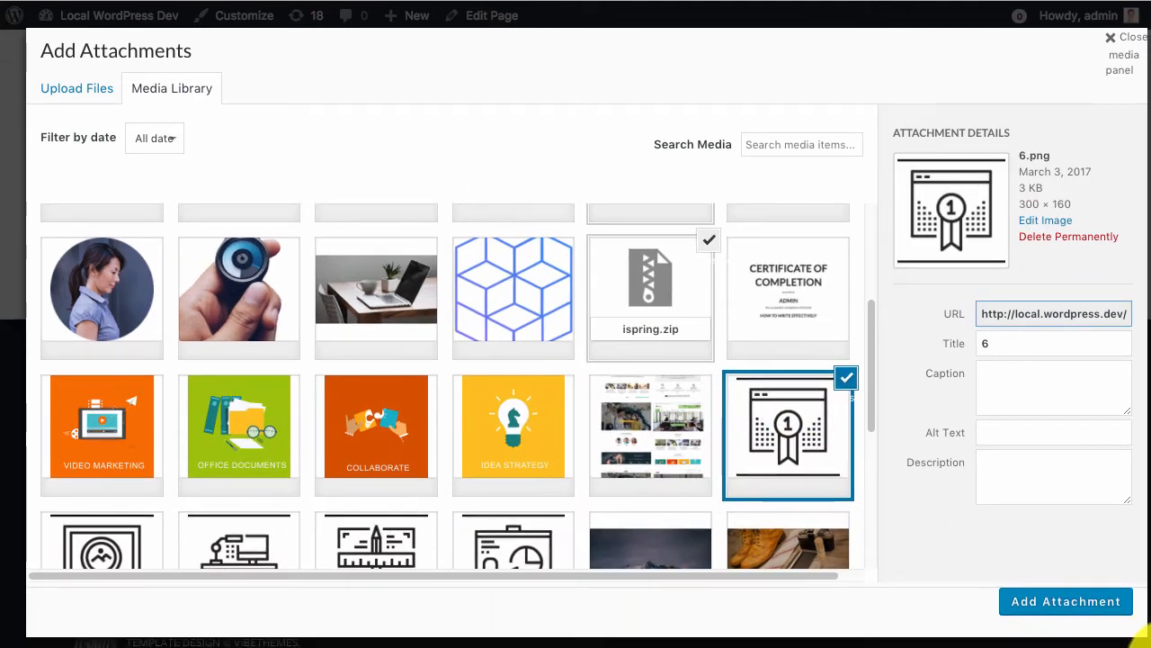
left_click(1066, 601)
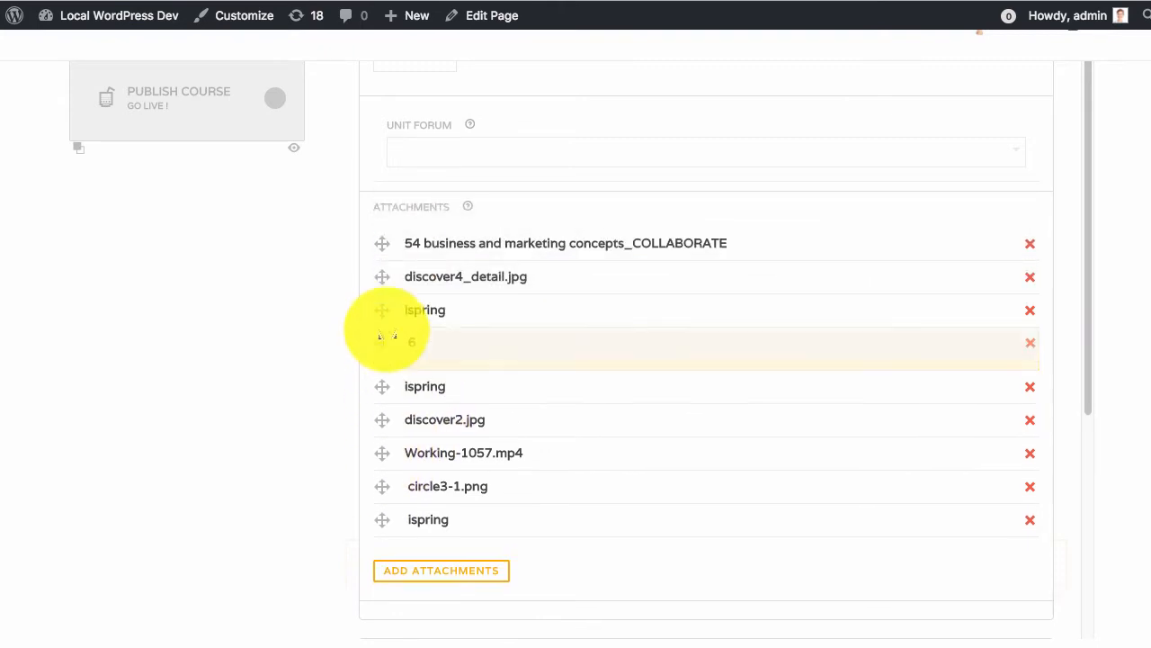
scroll("down", 3)
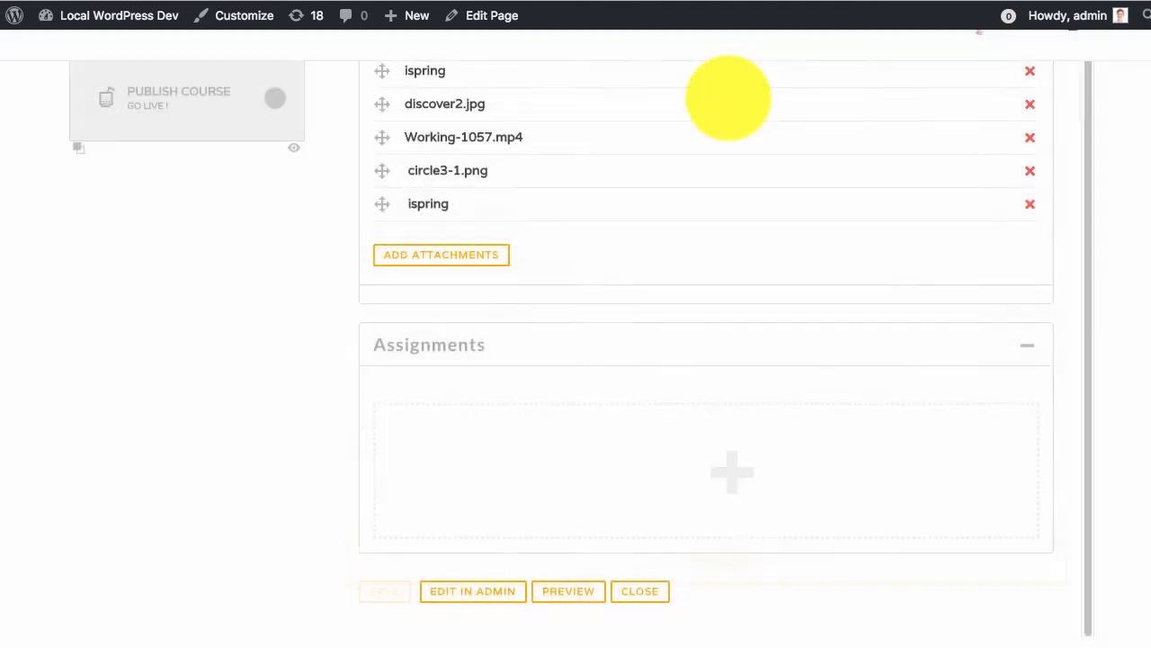
left_click(384, 590)
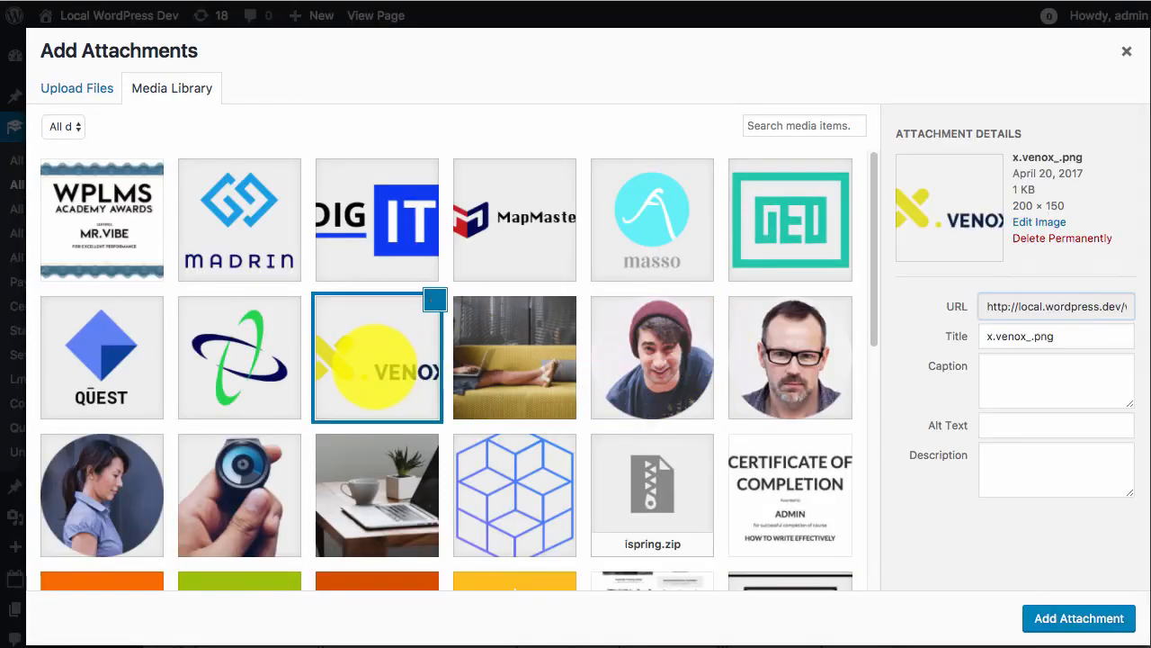
Step: Select the x.venox_.png logo in the media library as a unit attachment
left_click(1079, 618)
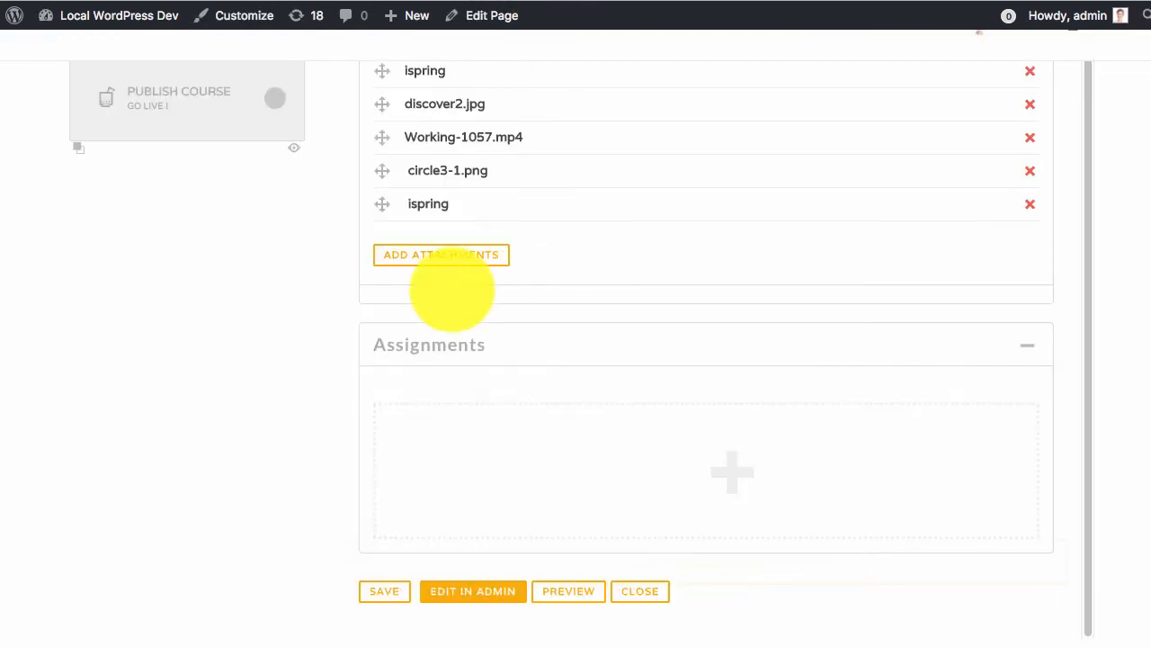
mouse_move(301, 153)
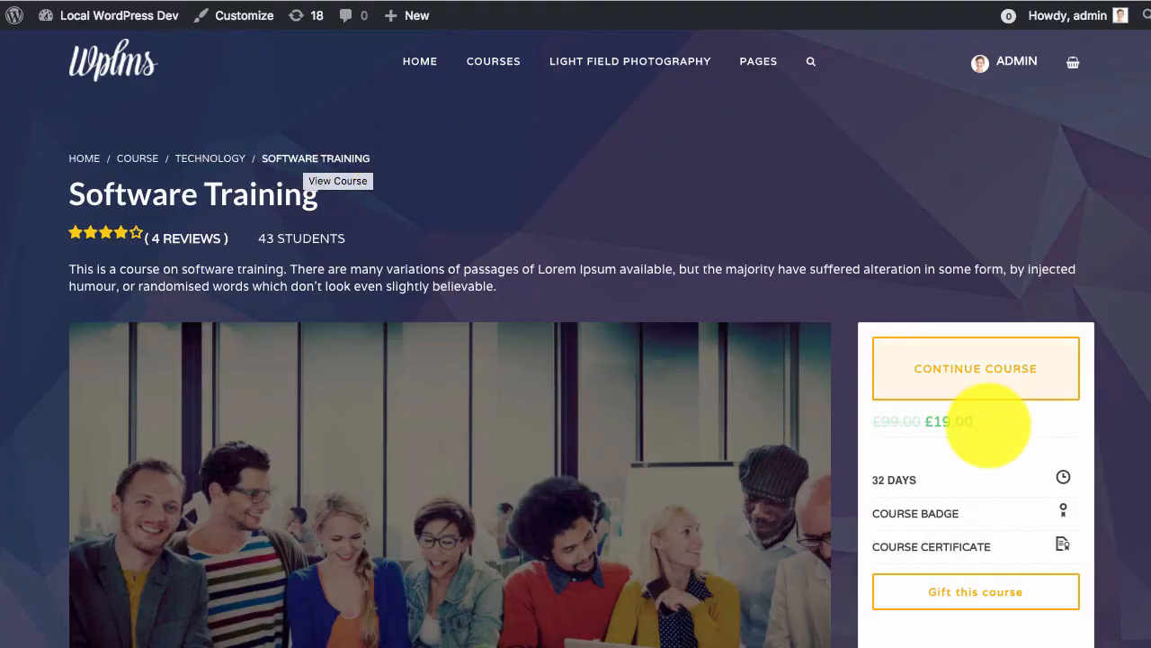
Step: Continue the course and scroll the unit down to its ispring and Venox logo downloads
left_click(975, 368)
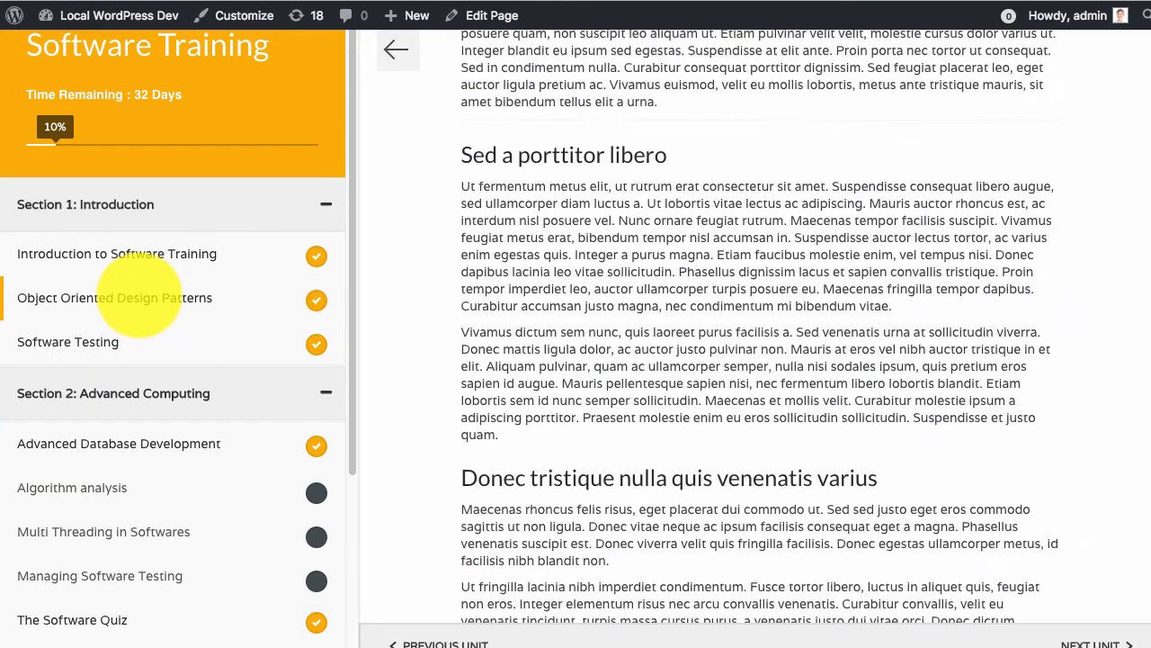
scroll("down", 3)
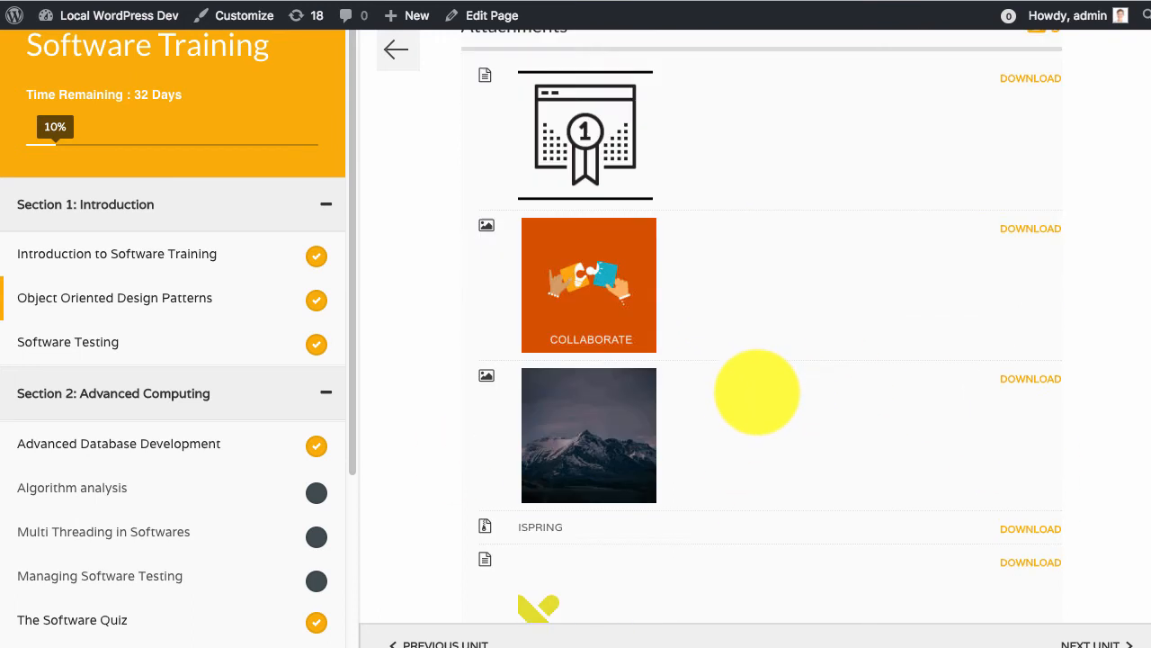
scroll("down", 3)
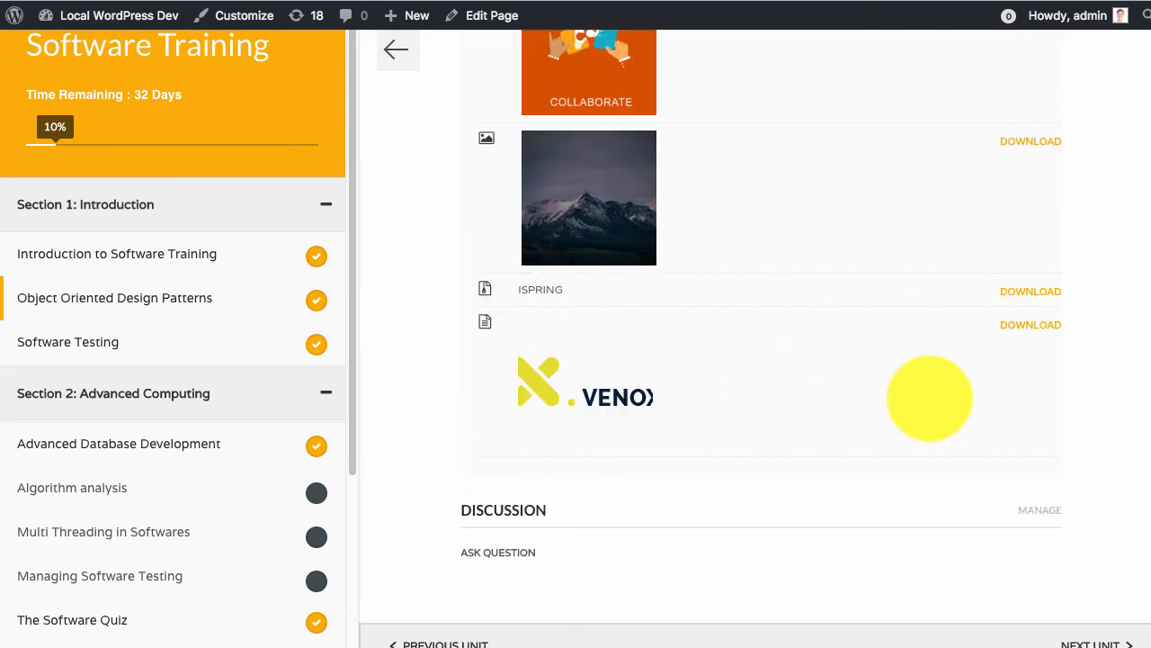